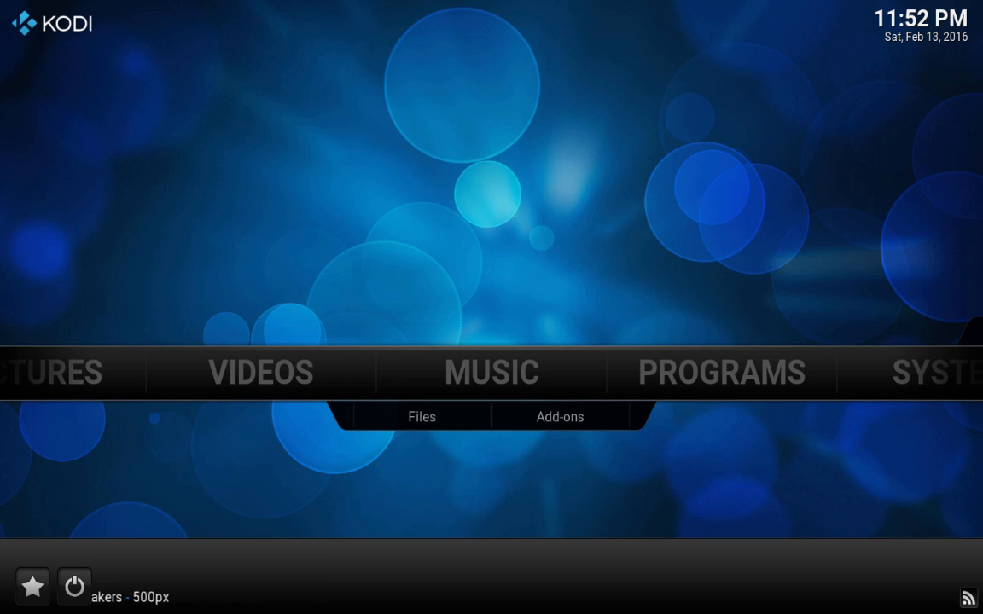
mouse_move(674, 223)
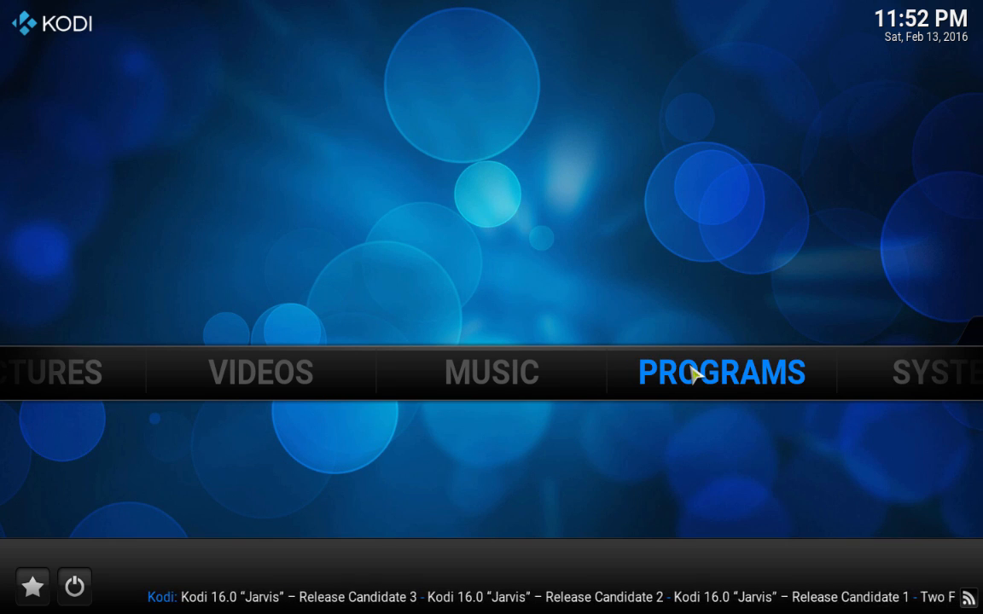
Install Easy Advanced Settings from the Addon Installer's program add-ons and confirm the install
left_click(720, 372)
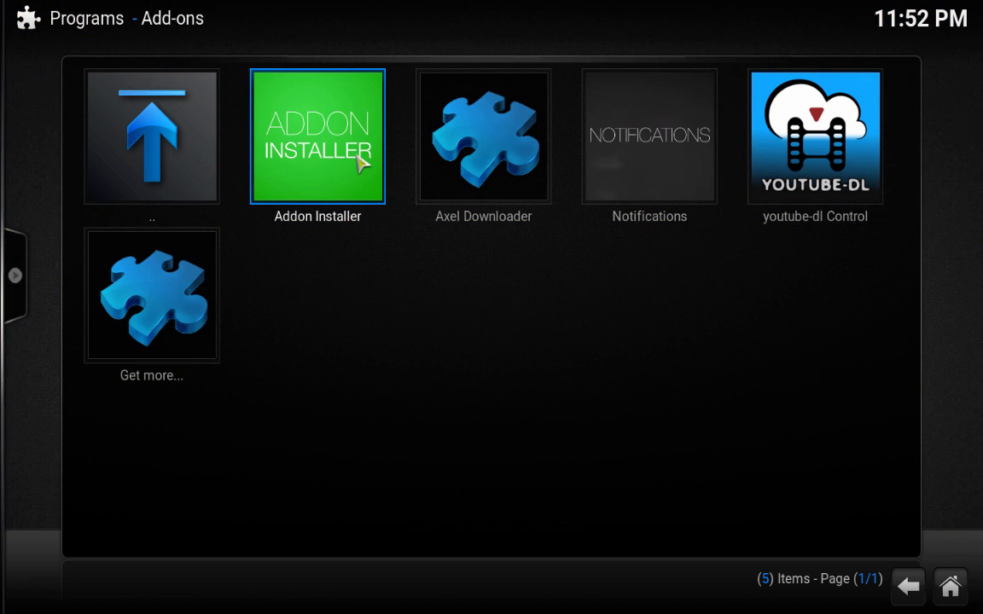
mouse_move(323, 174)
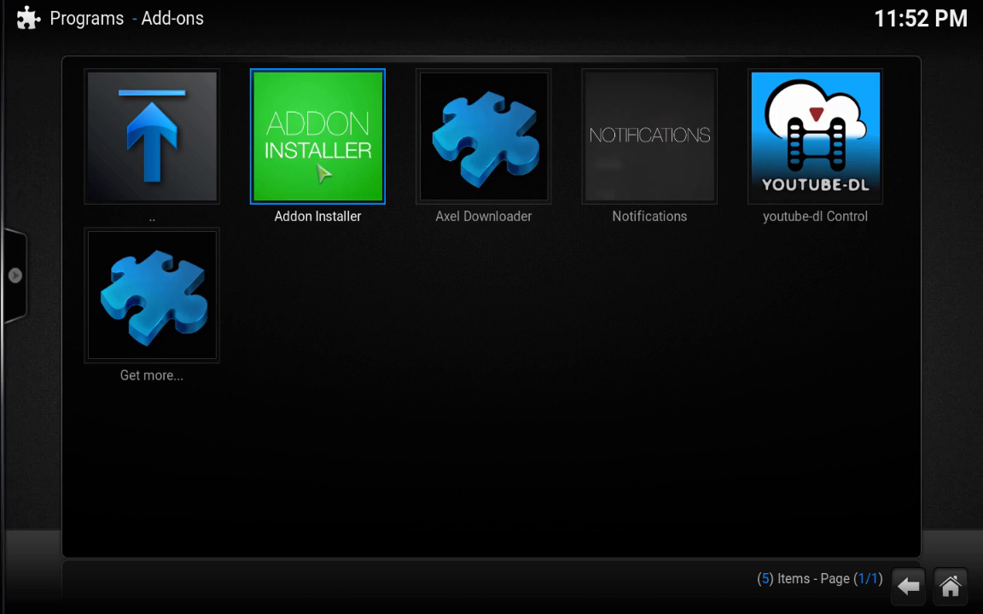
left_click(317, 137)
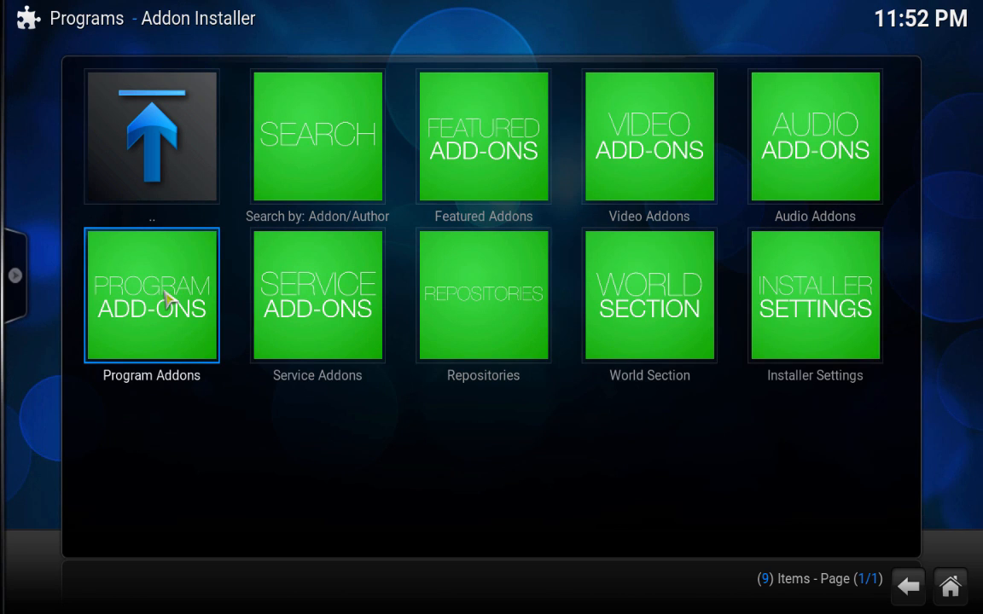
left_click(150, 296)
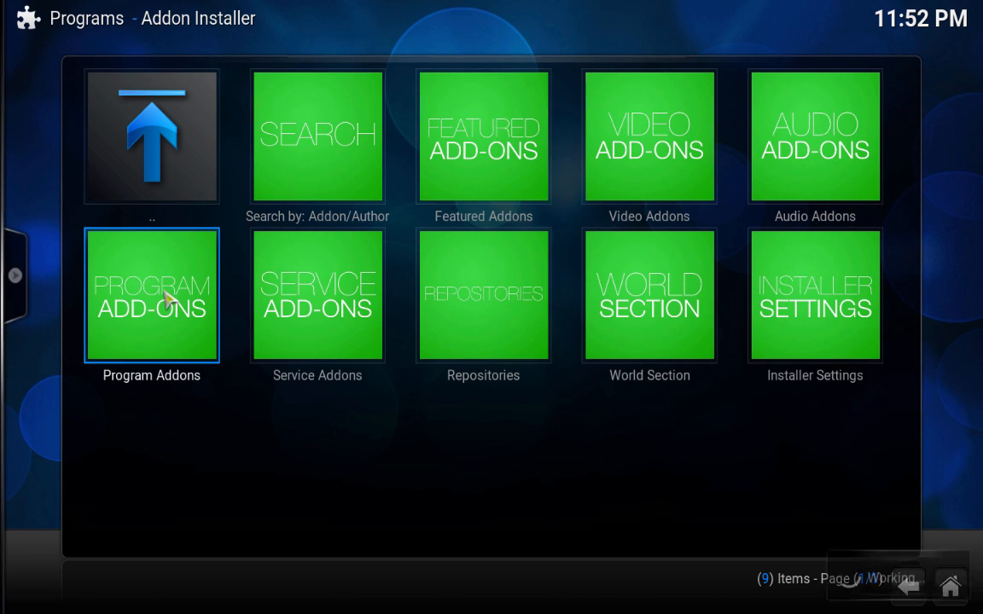
left_click(150, 295)
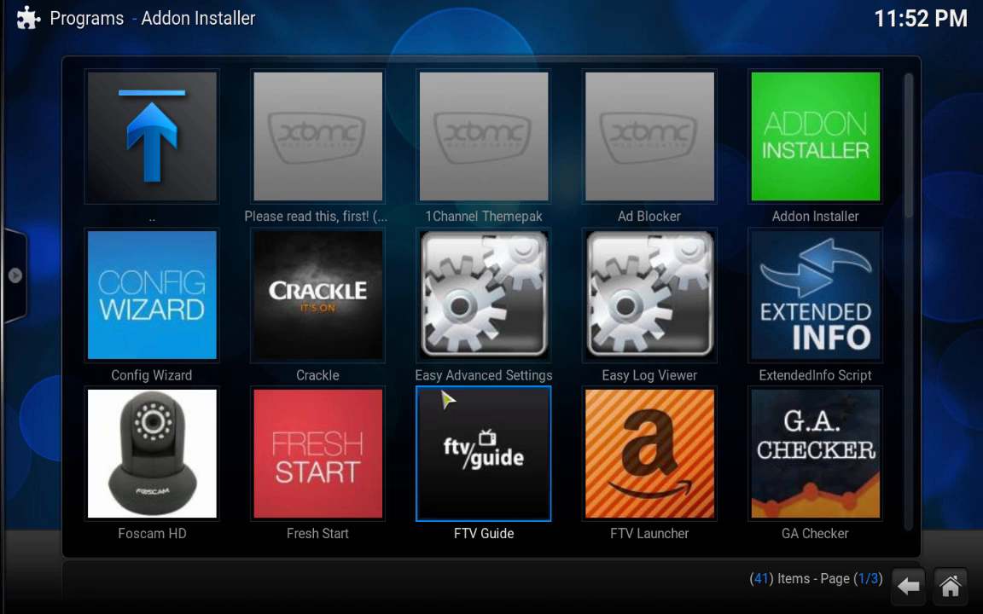
mouse_move(484, 297)
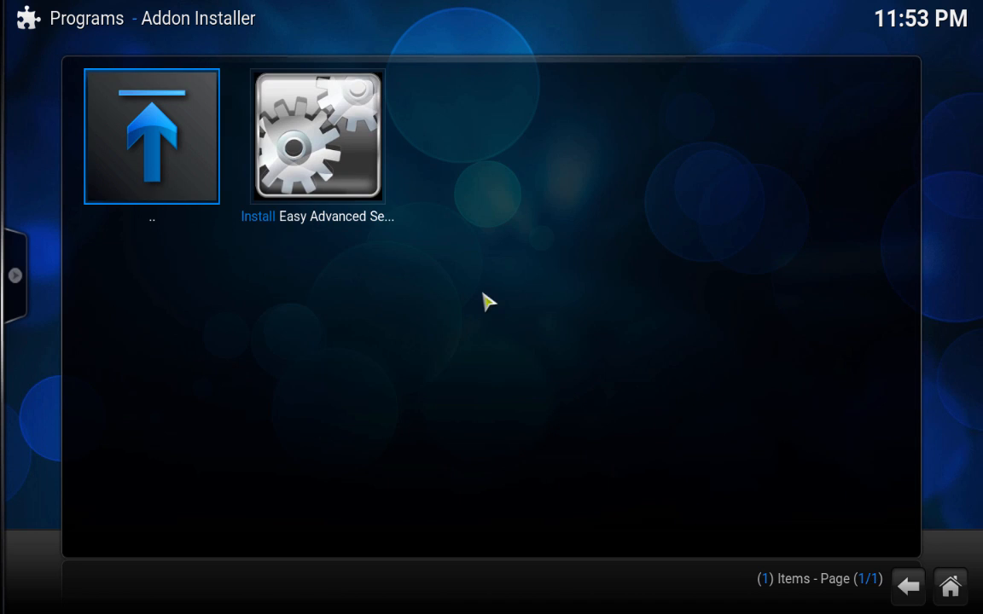
left_click(317, 137)
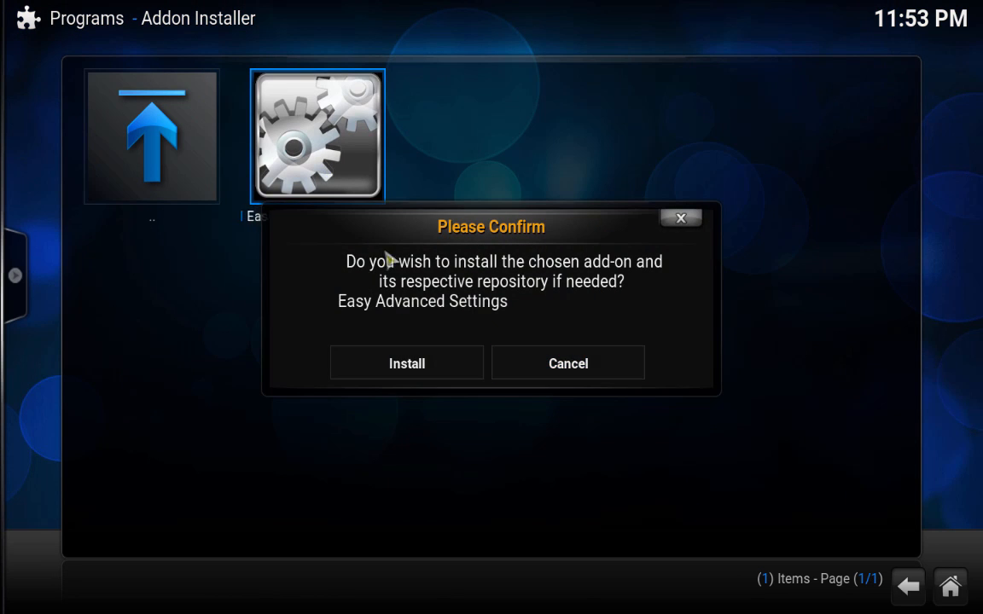
left_click(406, 362)
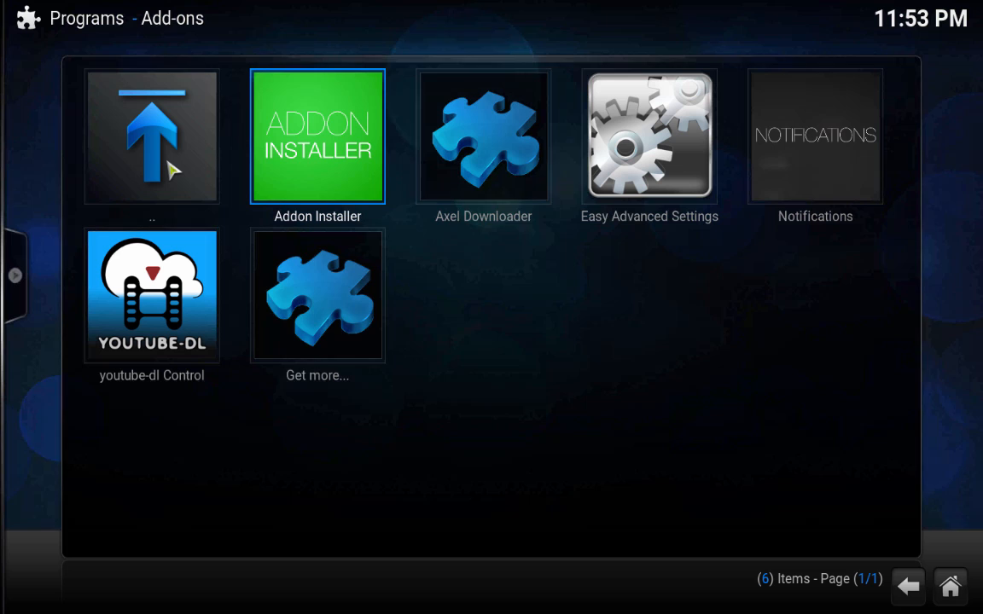
mouse_move(116, 60)
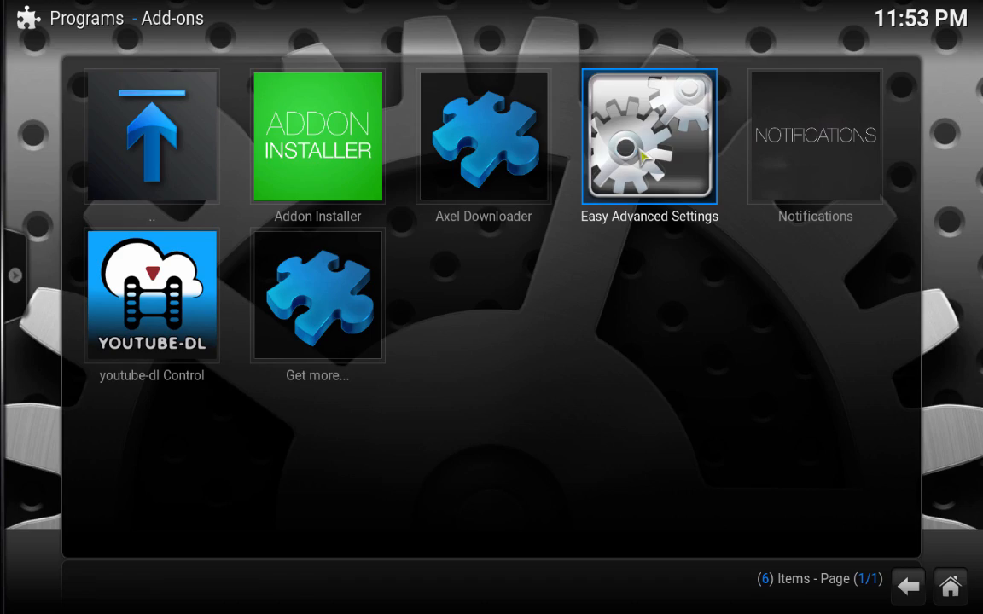
Launch the Easy Advanced Settings add-on from the Programs add-ons
left_click(649, 137)
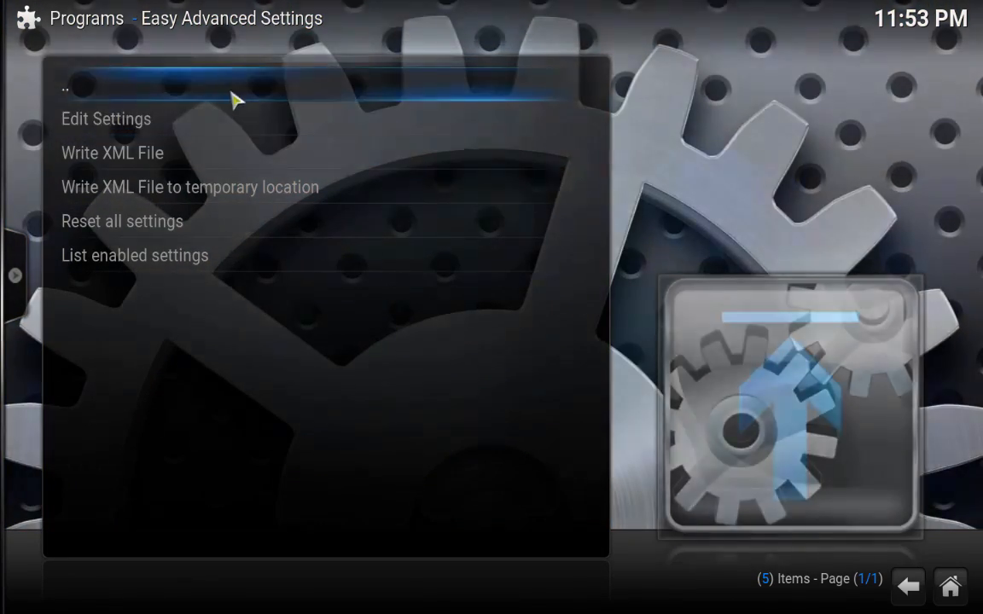
mouse_move(231, 153)
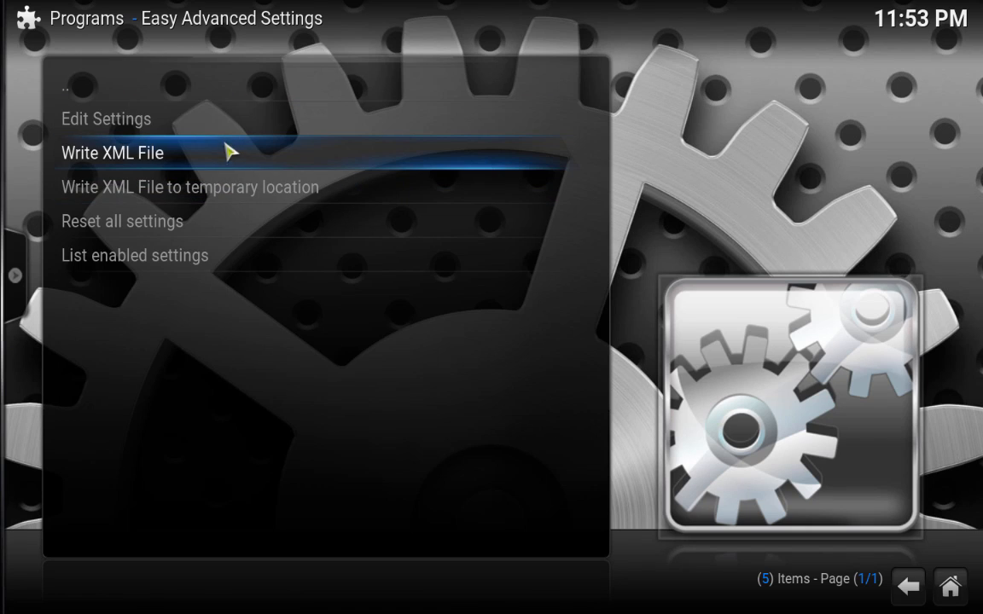
mouse_move(230, 160)
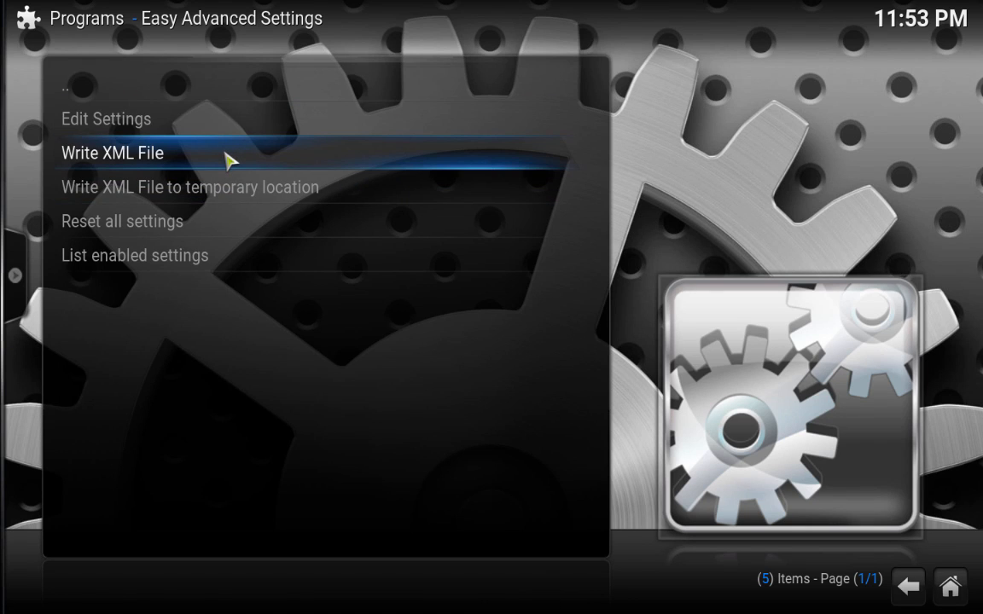
mouse_move(208, 128)
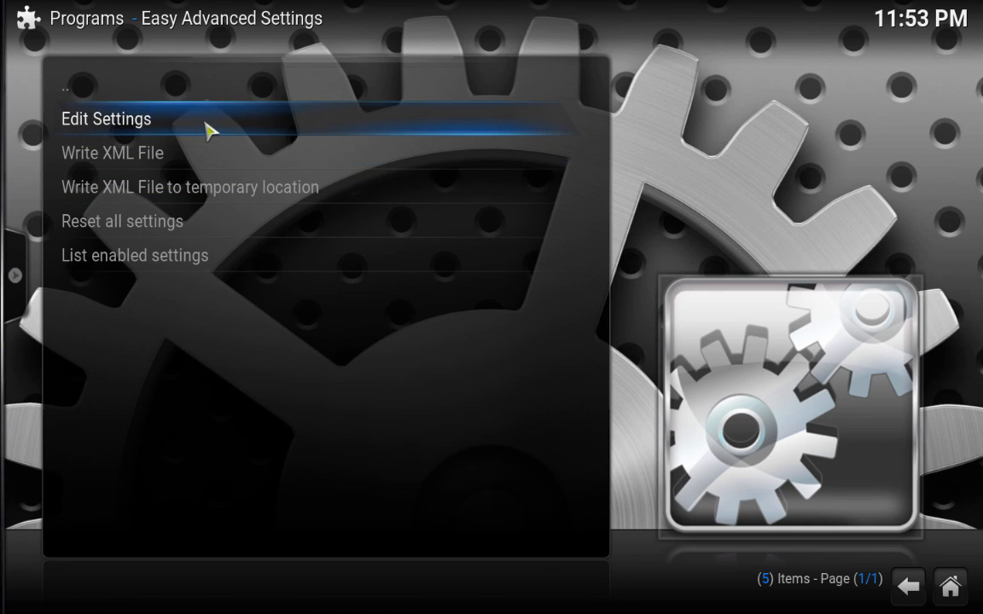
Go into Edit Settings and show the Network settings category
left_click(106, 120)
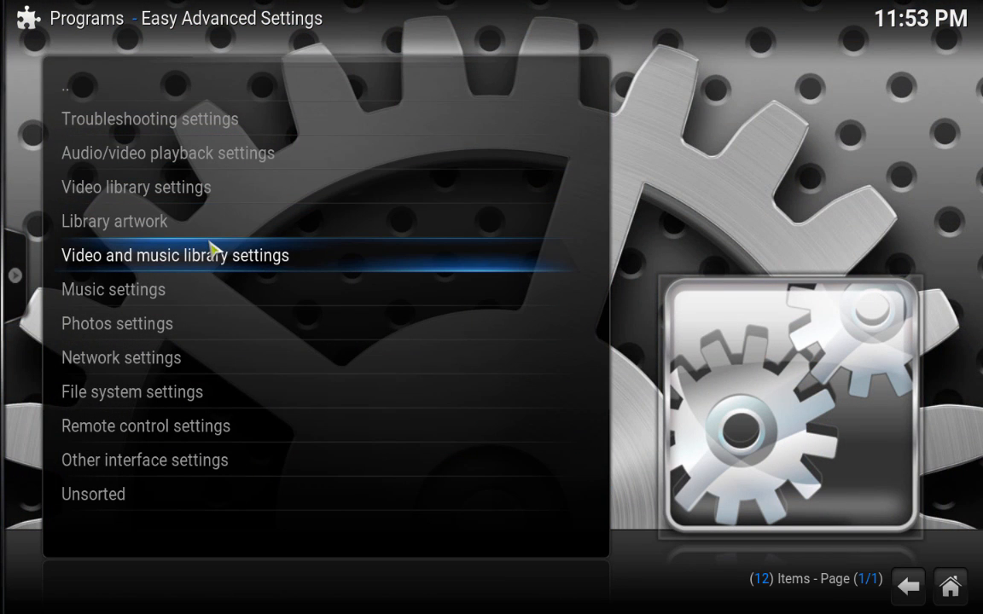
mouse_move(205, 372)
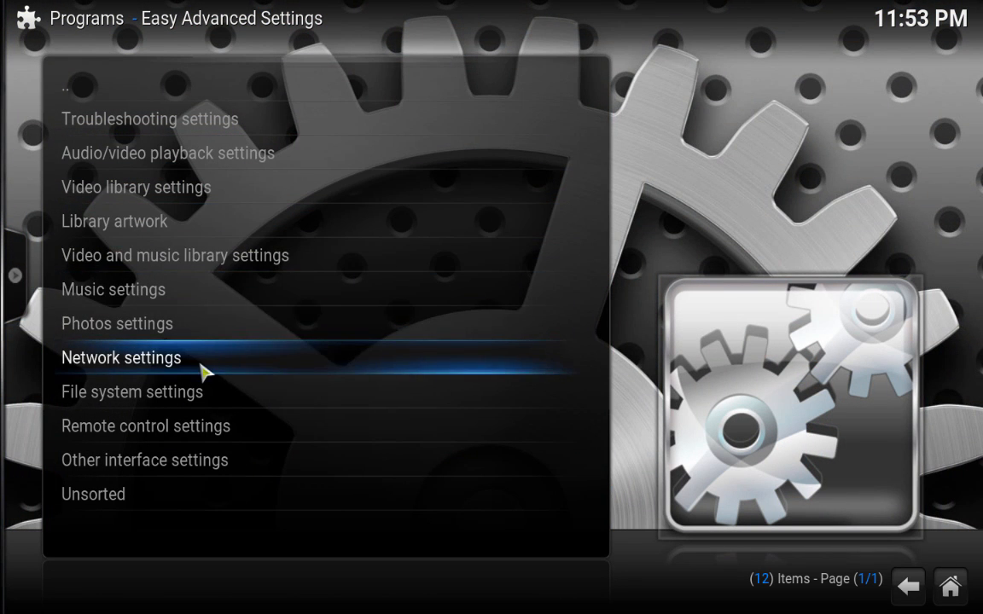
left_click(121, 359)
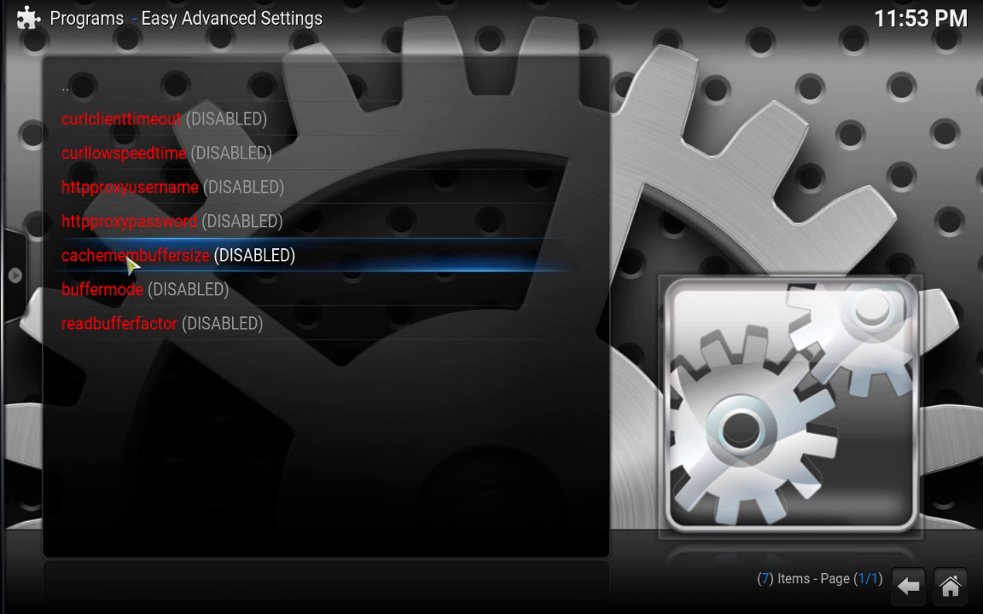
mouse_move(176, 272)
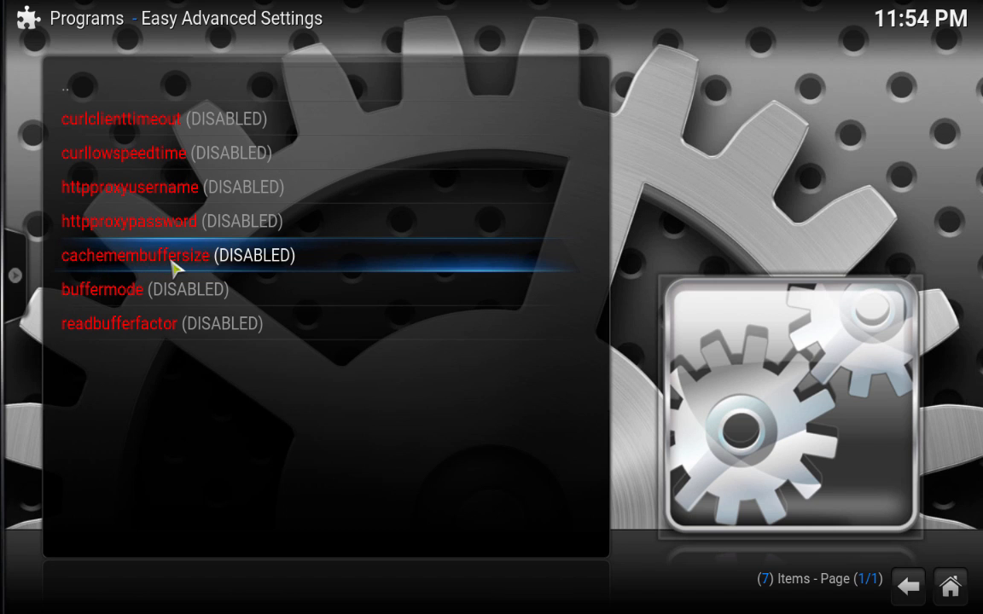
mouse_move(162, 301)
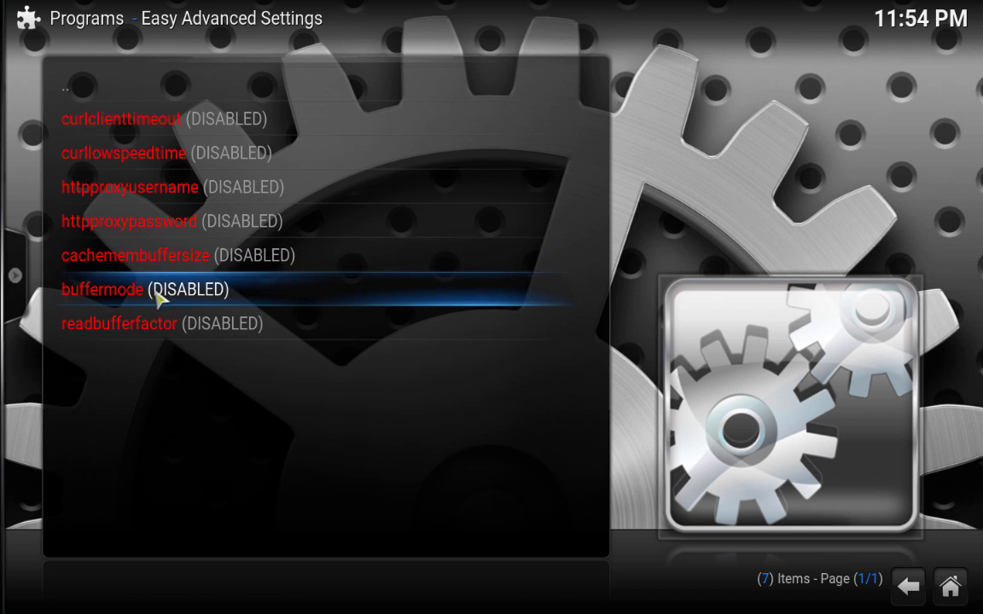
mouse_move(246, 297)
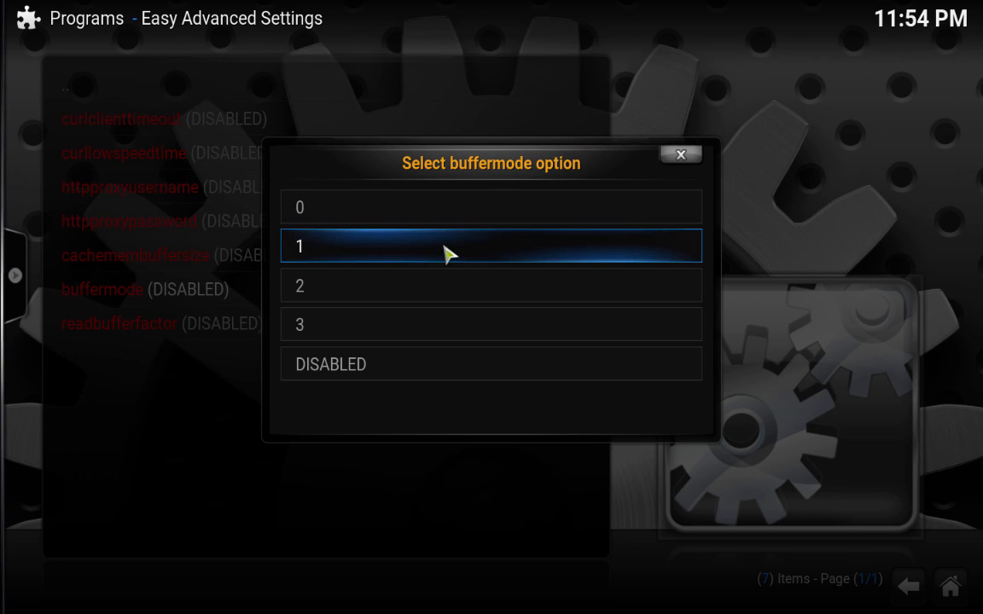
mouse_move(357, 295)
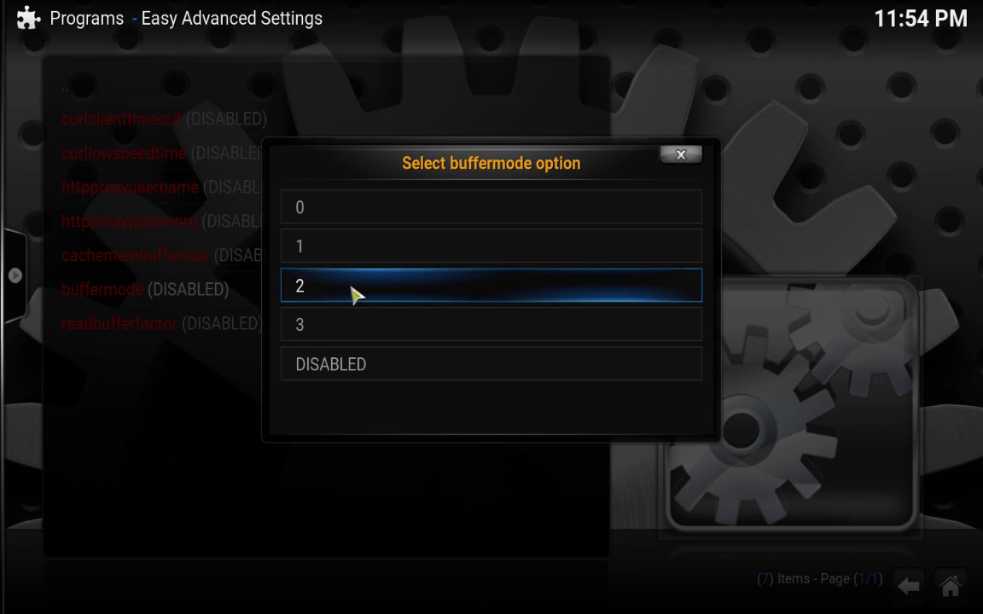
mouse_move(340, 295)
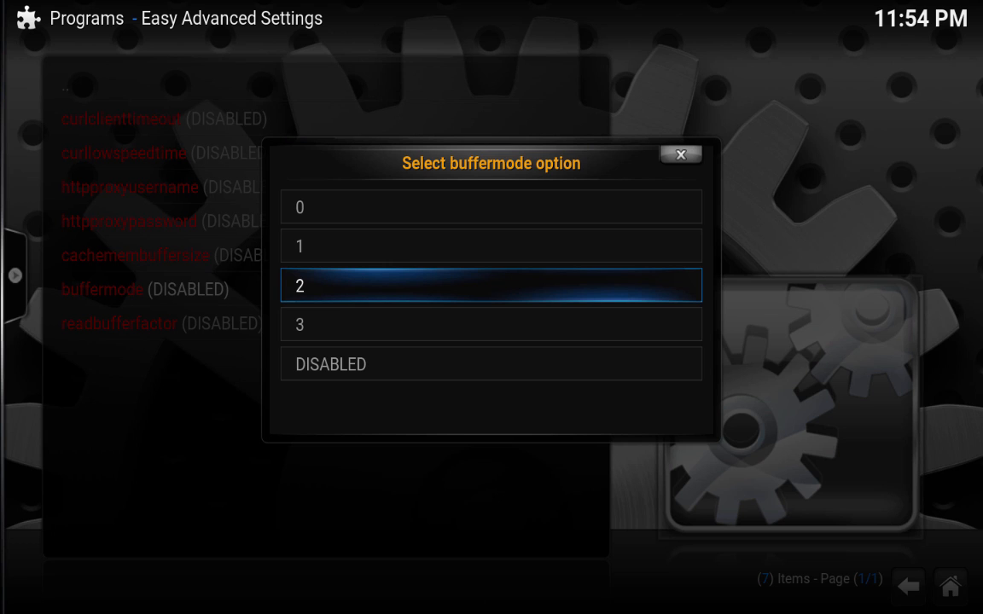
mouse_move(333, 294)
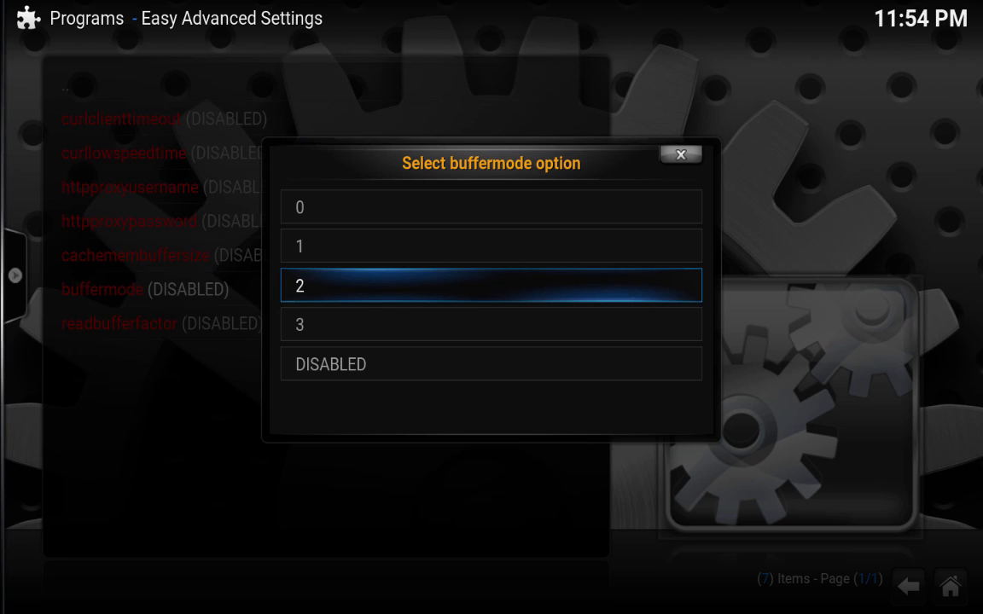
mouse_move(348, 294)
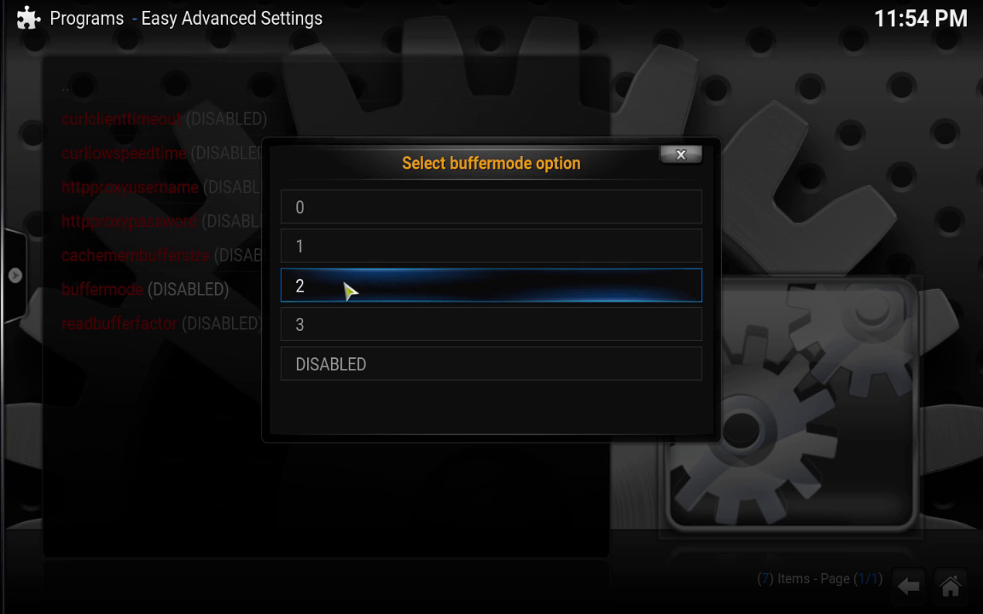
mouse_move(340, 280)
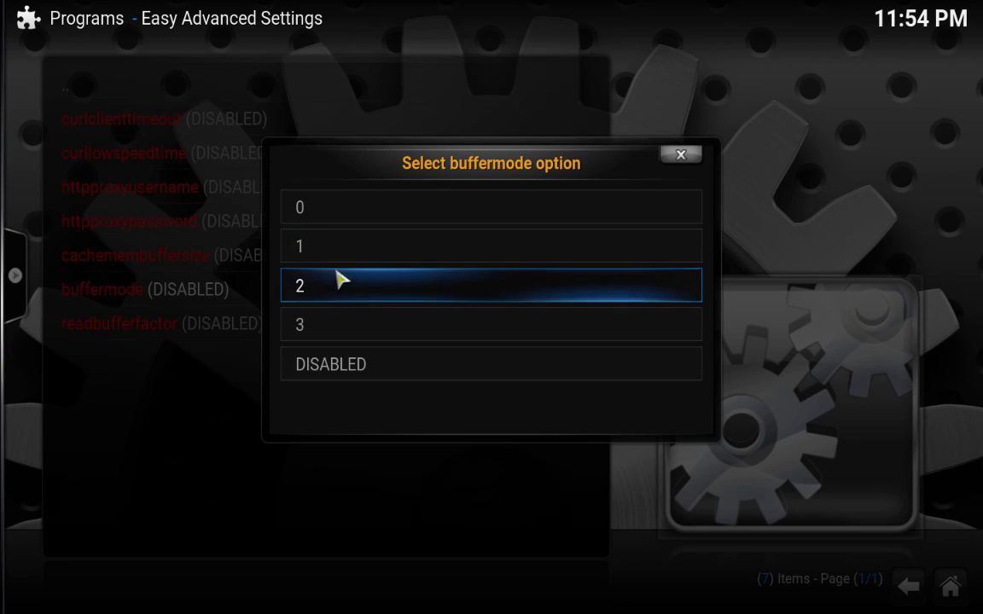
mouse_move(334, 293)
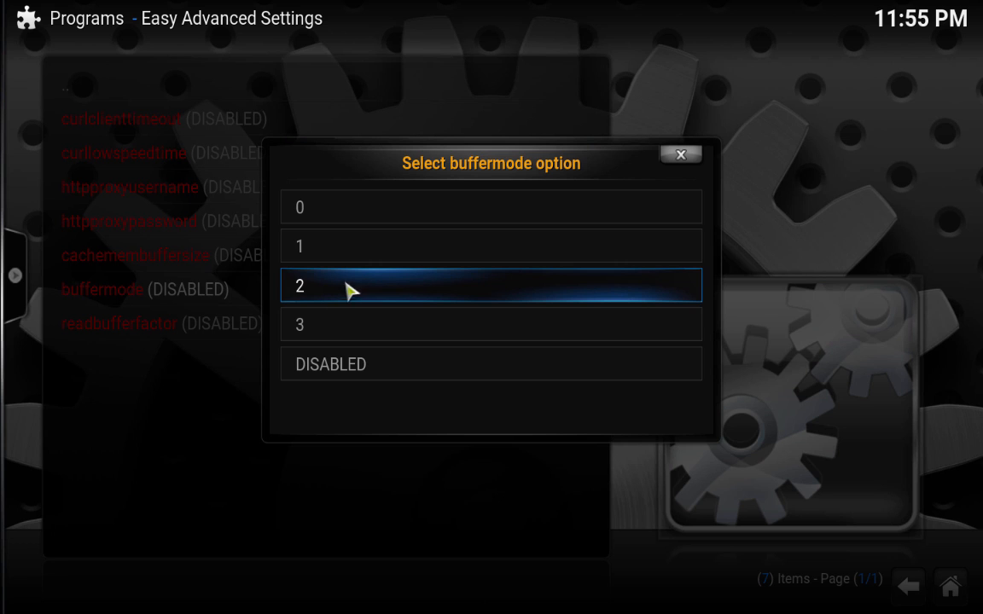
mouse_move(343, 293)
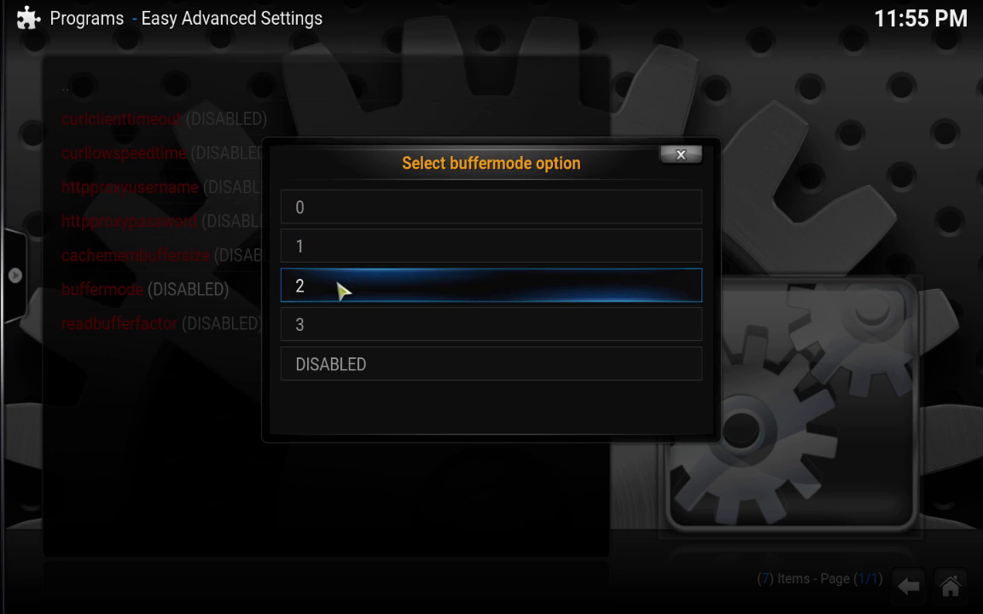
mouse_move(323, 297)
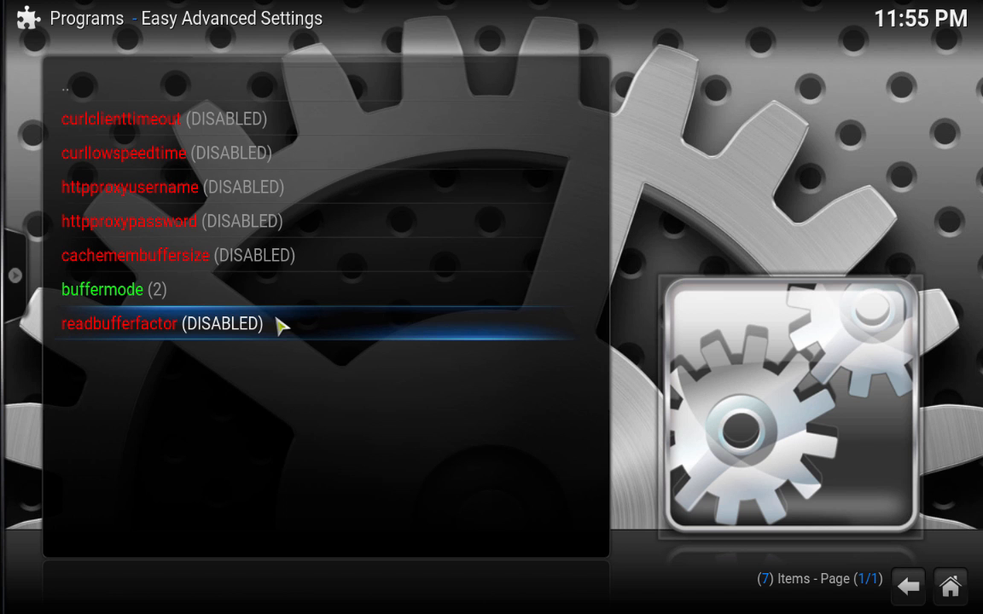
Start editing the readbufferfactor value
left_click(119, 324)
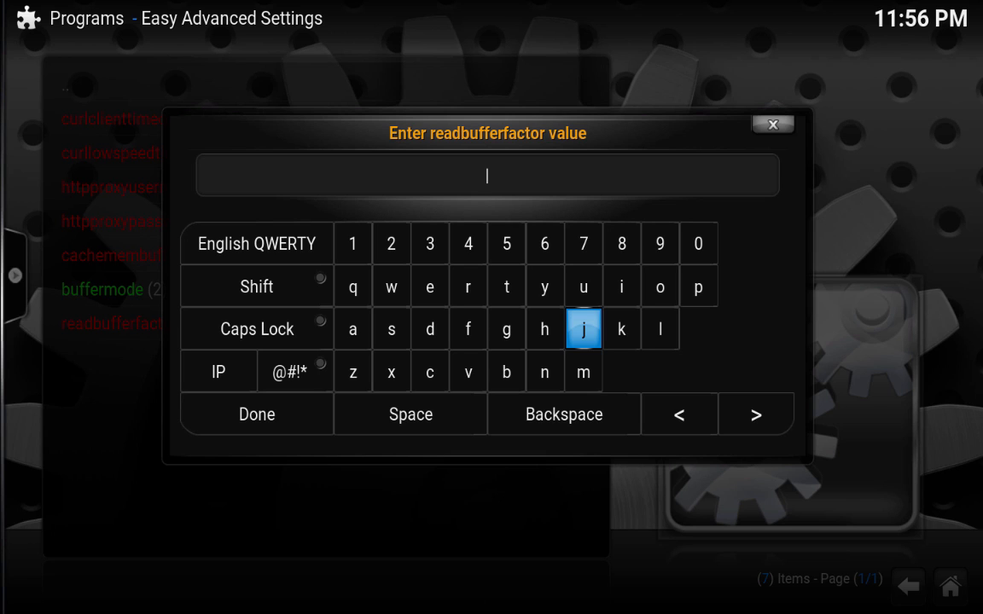
Set readbufferfactor to 20
type("20")
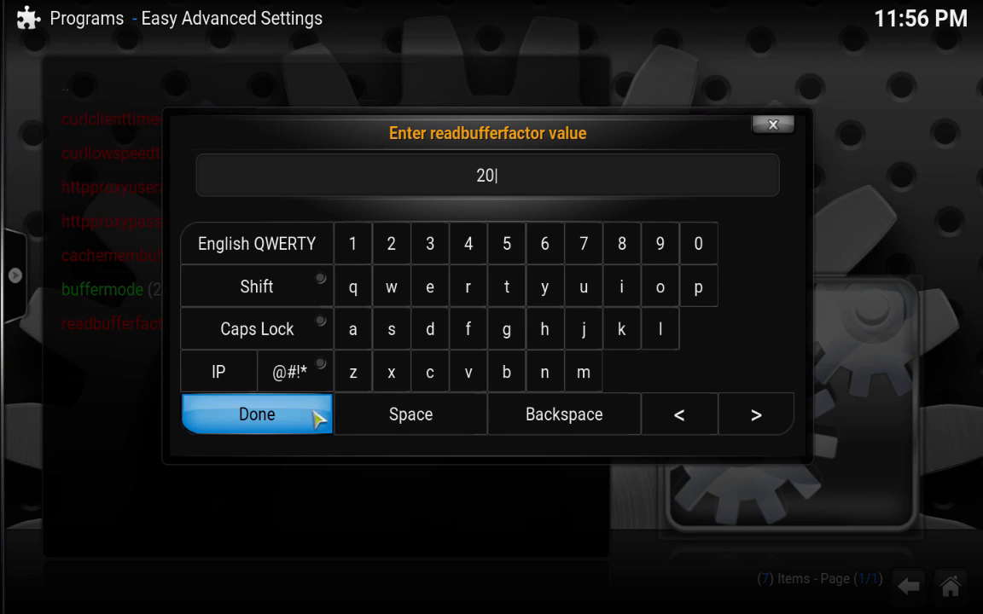
left_click(256, 415)
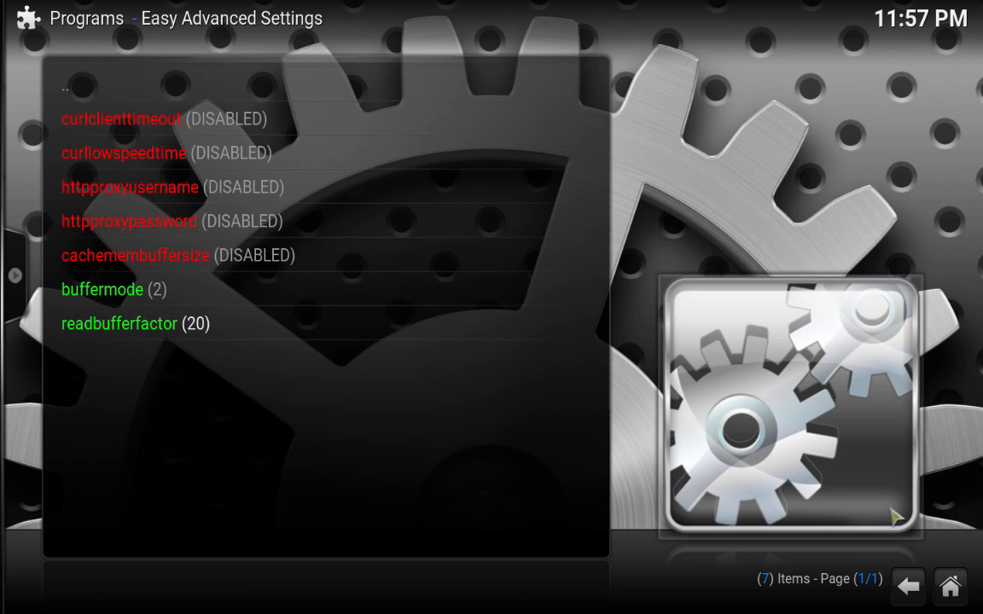
mouse_move(949, 587)
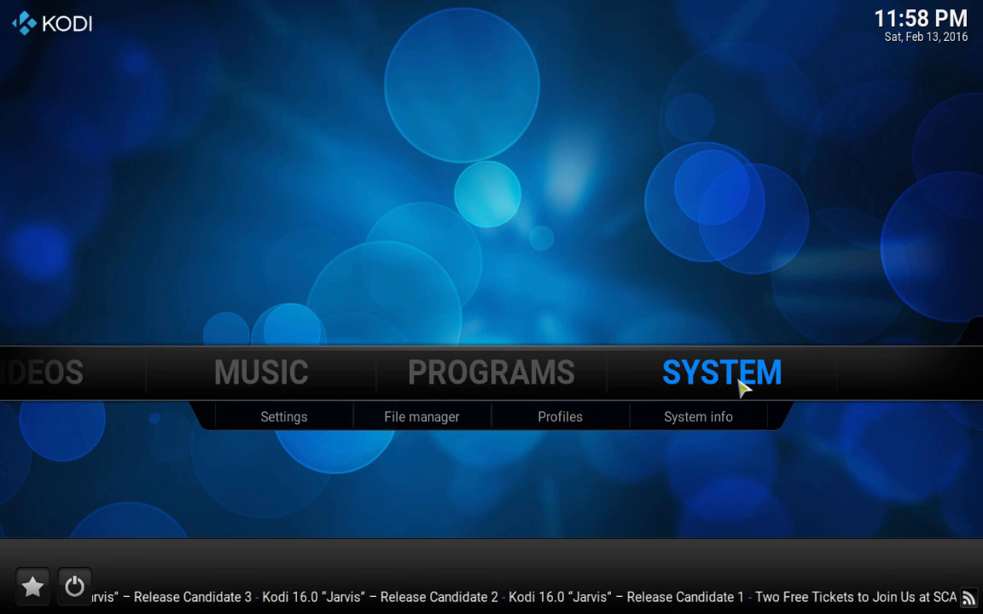
left_click(698, 417)
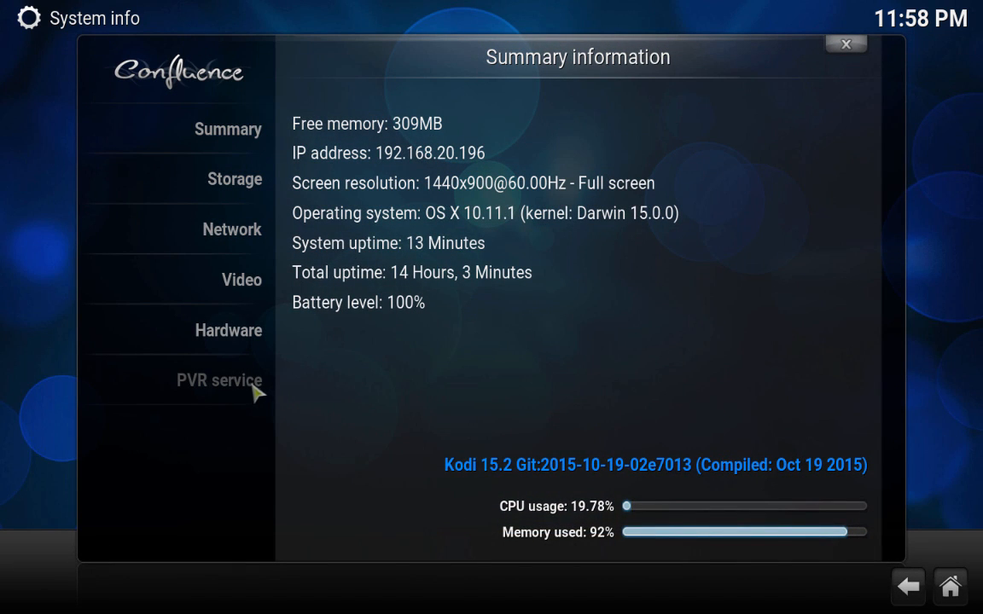
left_click(229, 331)
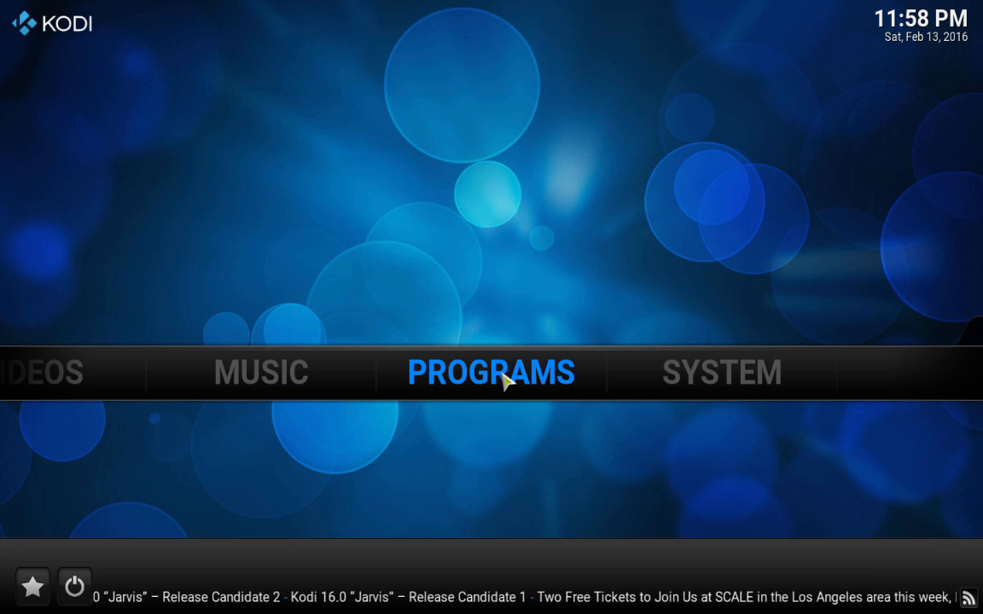
Reopen Easy Advanced Settings and start editing cachemembuffersize
left_click(492, 373)
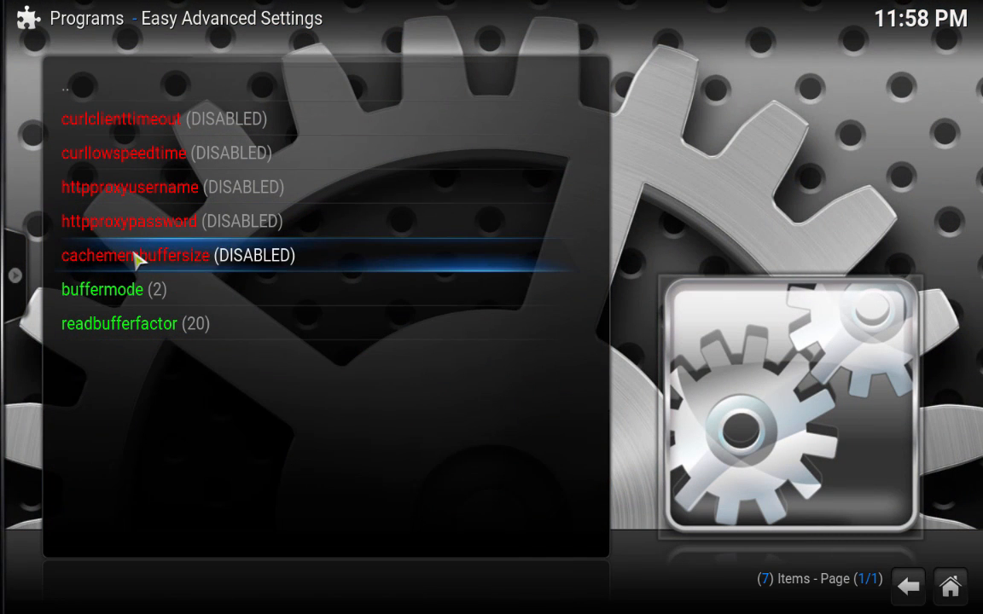
mouse_move(352, 273)
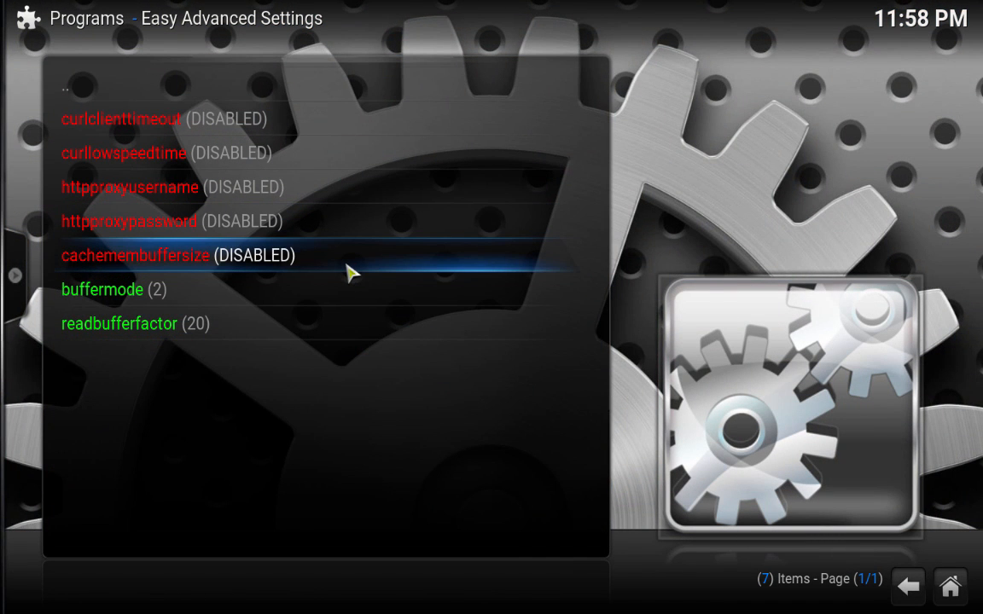
key("Down")
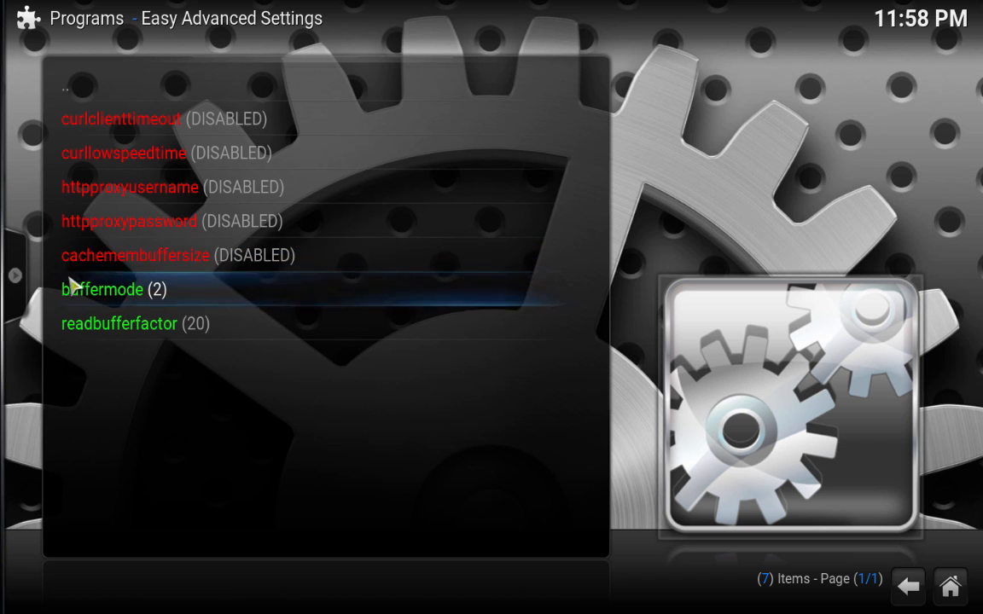
mouse_move(322, 267)
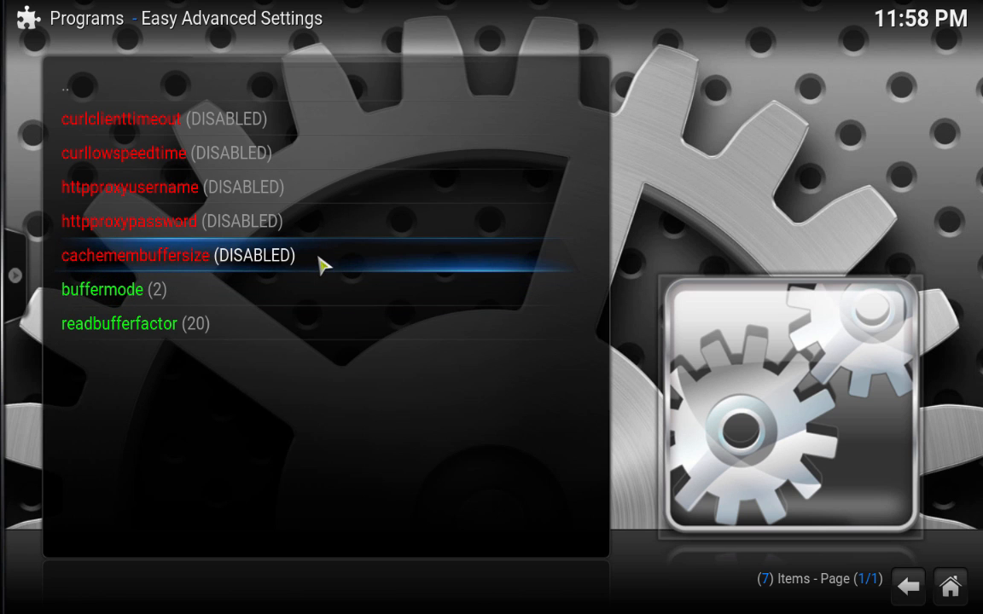
left_click(133, 256)
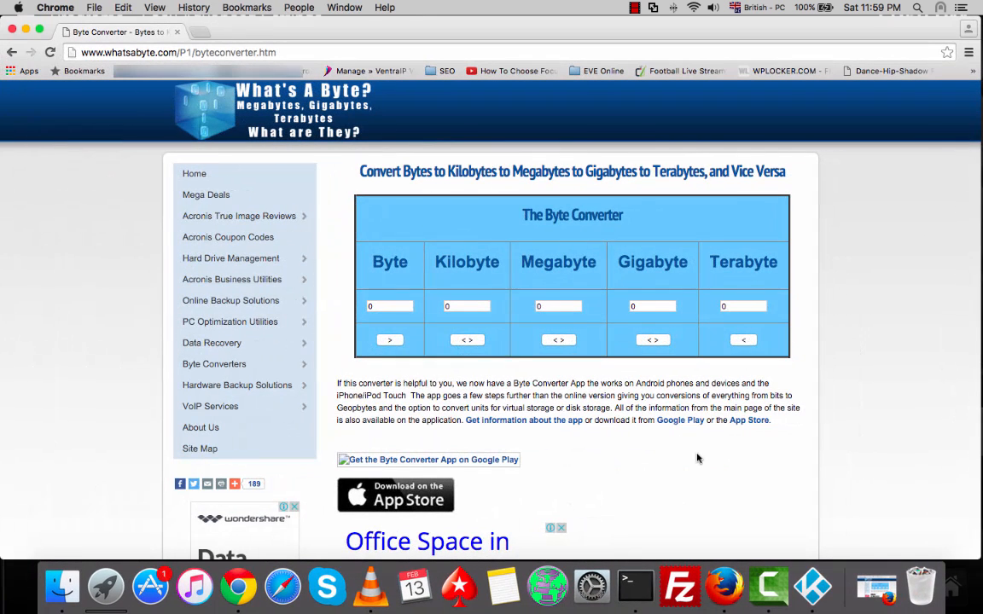
mouse_move(572, 275)
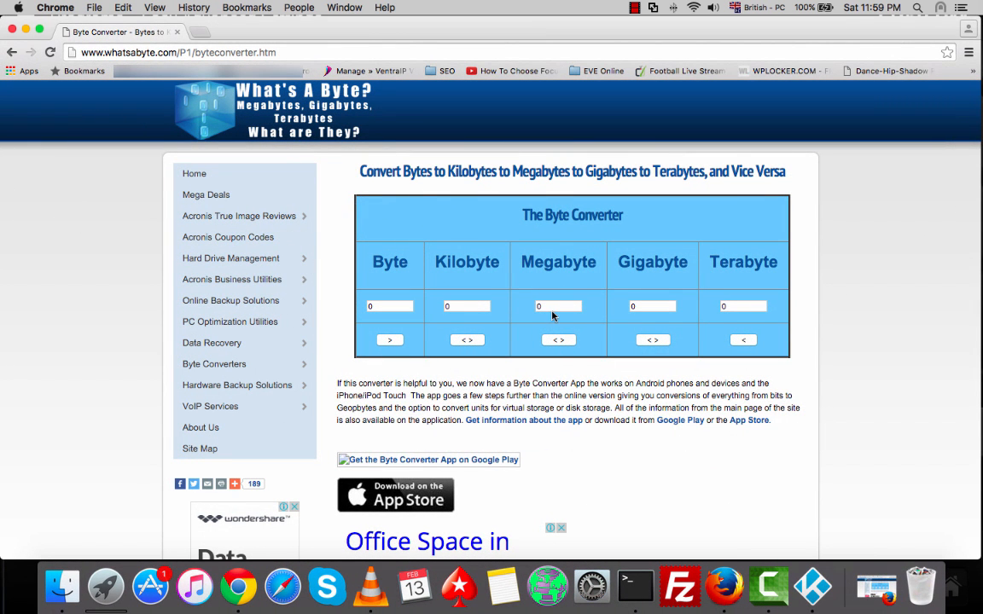
Enter the megabyte amount in whatsabyte.com's Byte Converter to get its value in bytes
left_click(558, 307)
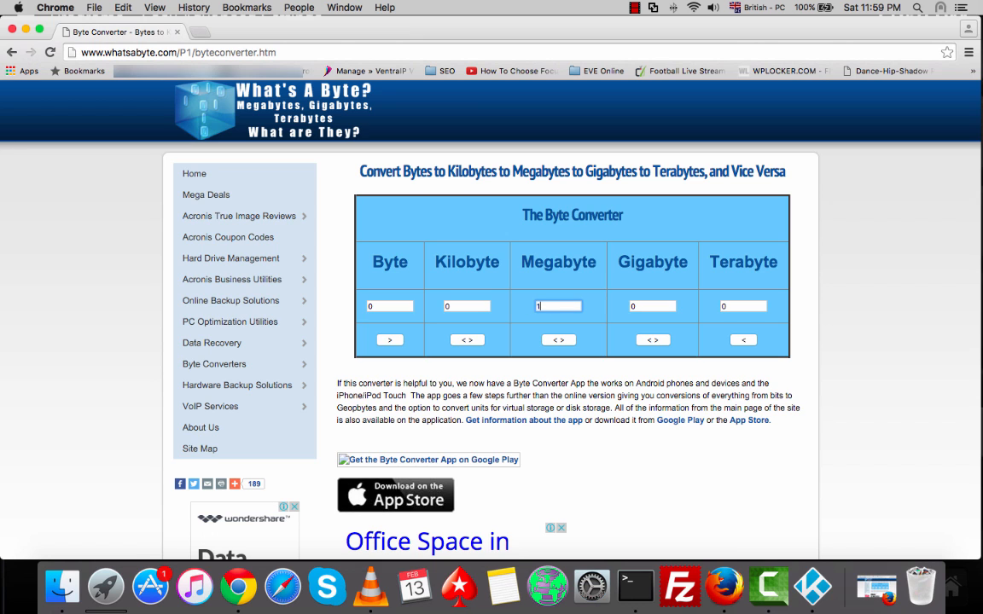
type("00")
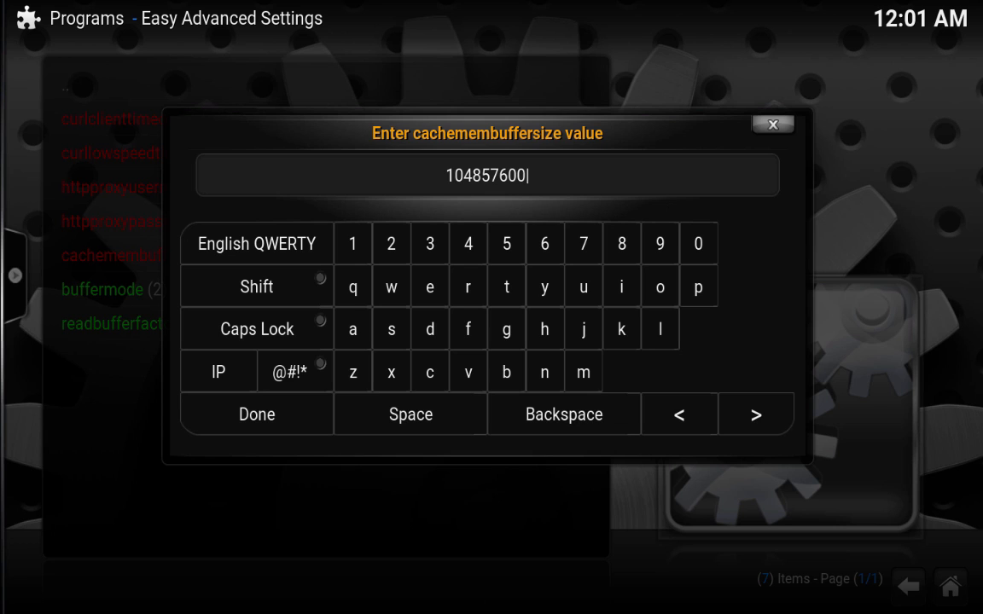
mouse_move(256, 415)
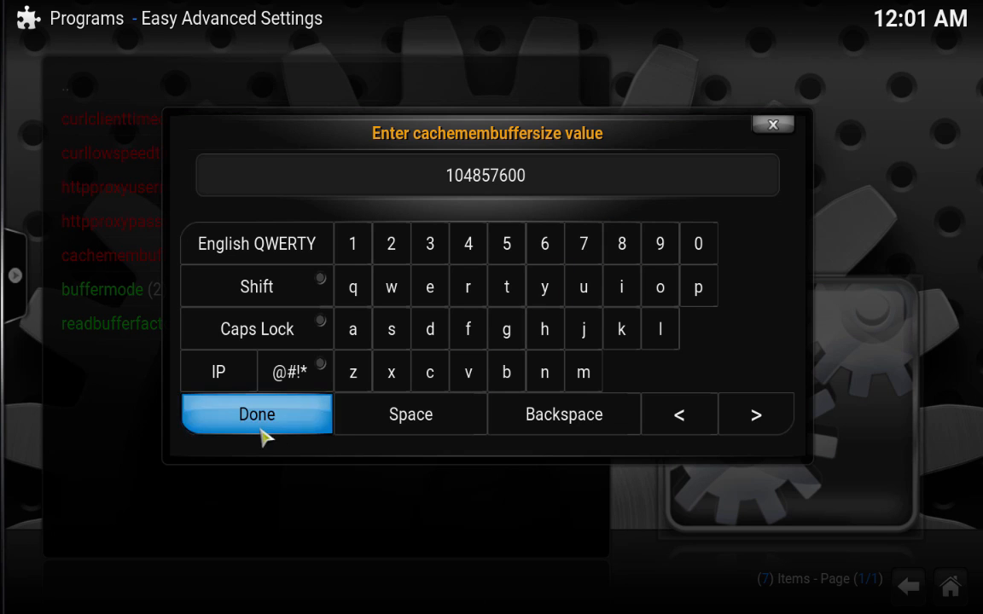
Confirm 104857600 as the cachemembuffersize value
left_click(256, 415)
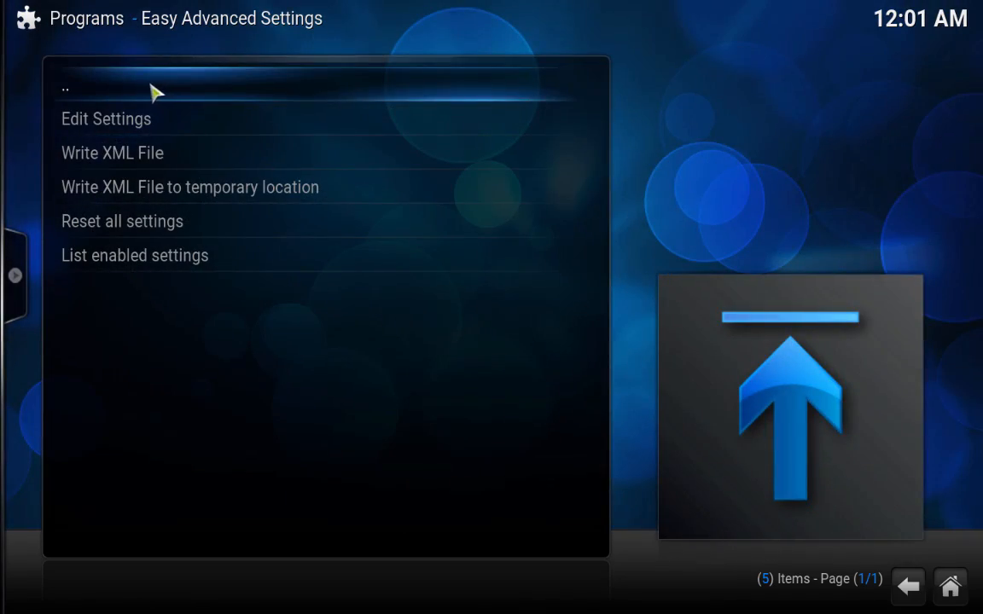
mouse_move(174, 42)
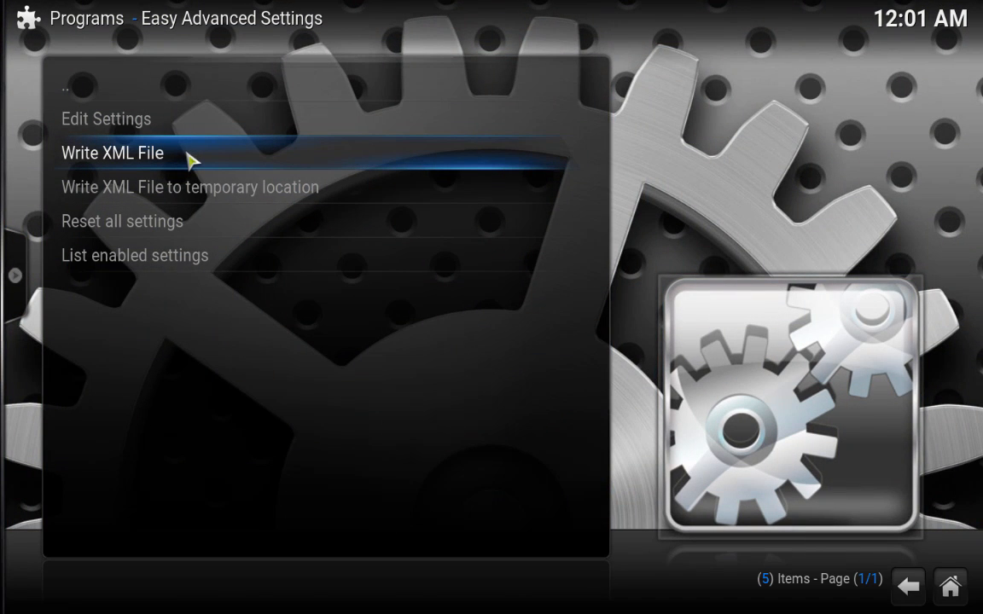
Write the settings out to advancedsettings.xml
left_click(113, 153)
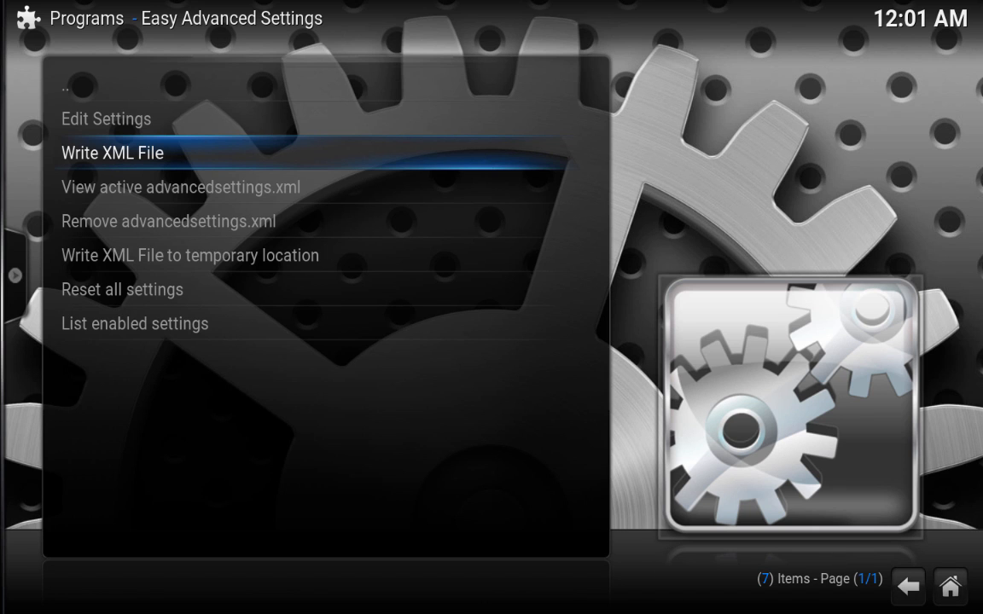
mouse_move(380, 222)
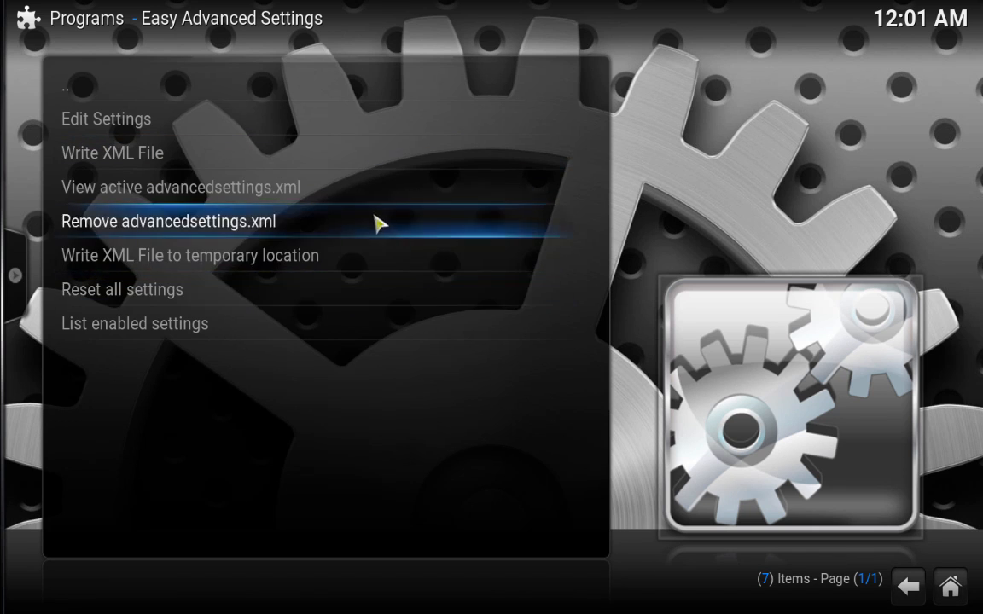
mouse_move(379, 220)
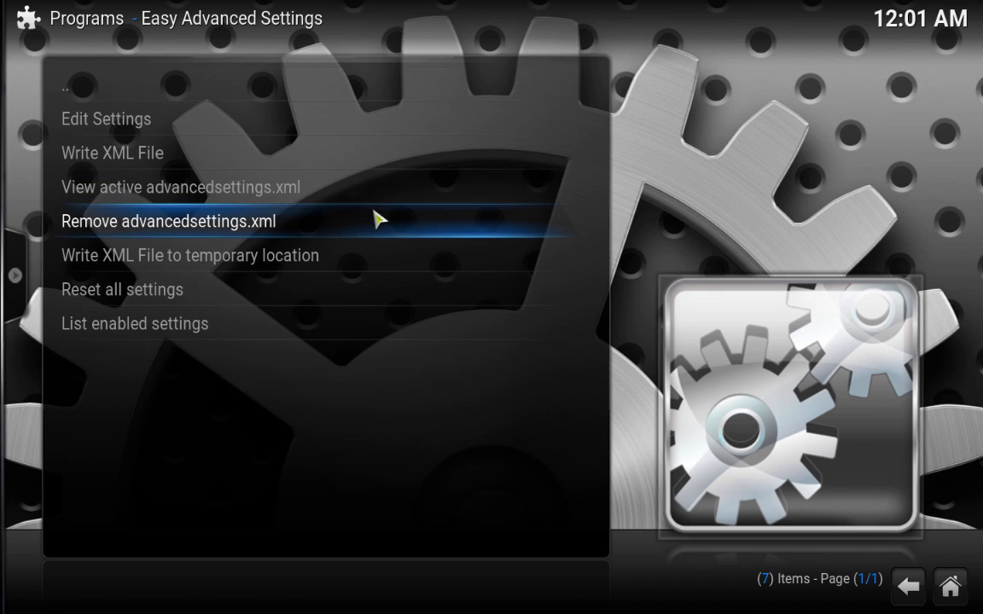